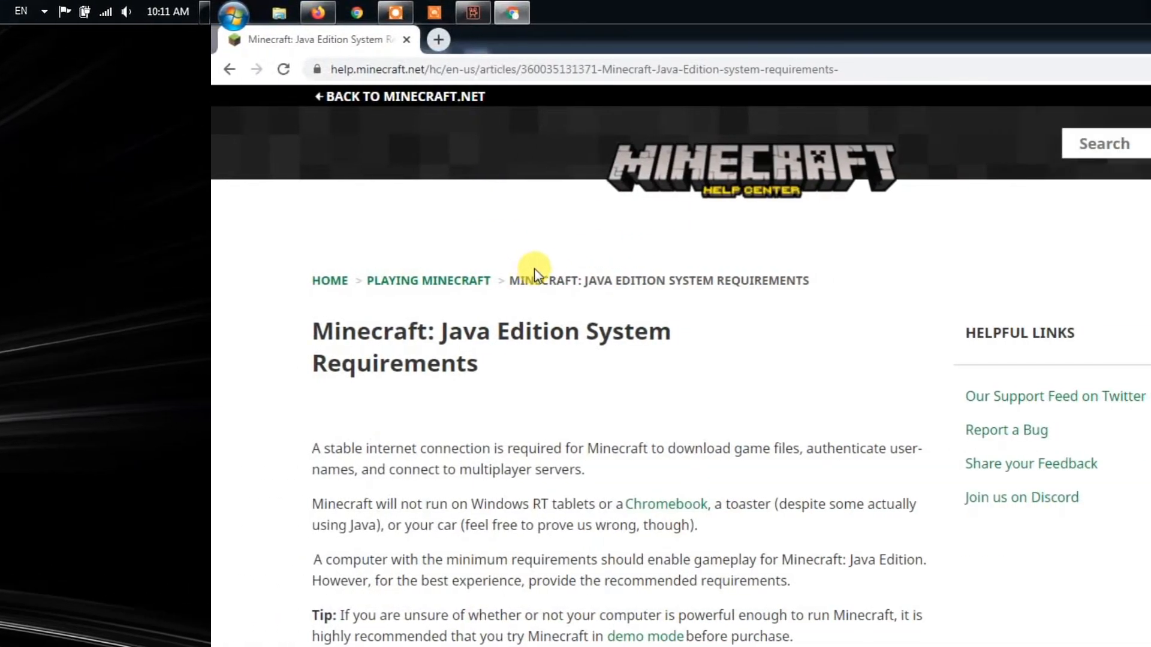
Step: Scroll the article past minimum requirements to the Software Requirements and Java runtime incompatibility heading
scroll(down, 3)
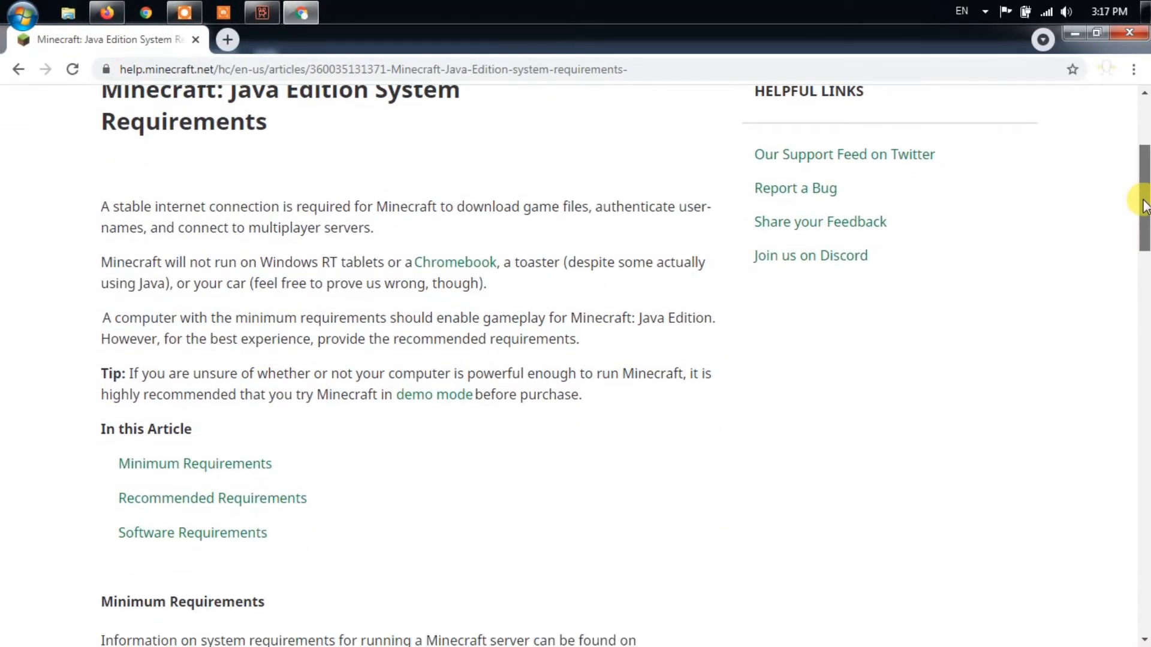
scroll(down, 3)
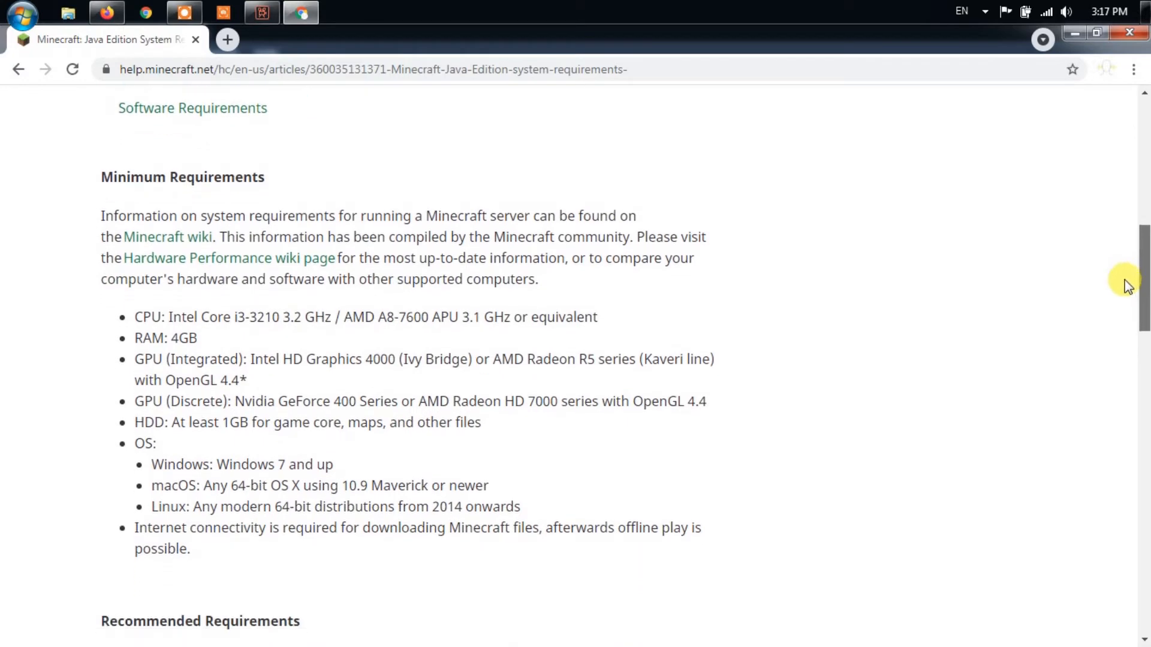
scroll(down, 3)
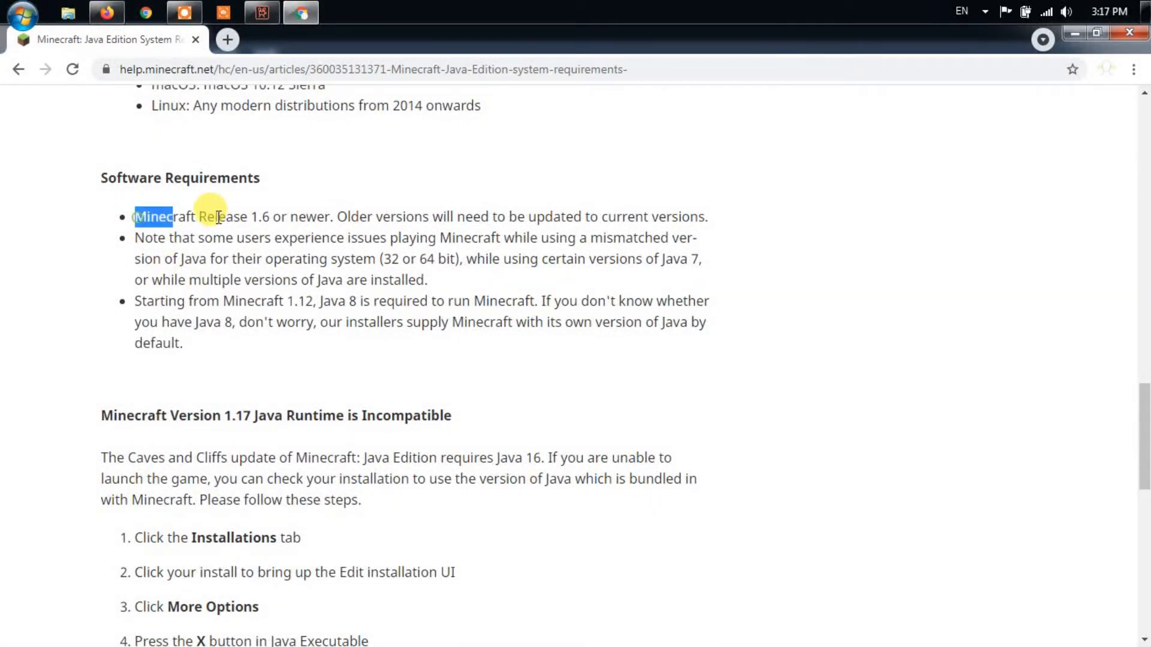
Step: Select the three Software Requirements bullets and reveal the six 1.17 Java runtime fix steps
drag(135, 216, 709, 343)
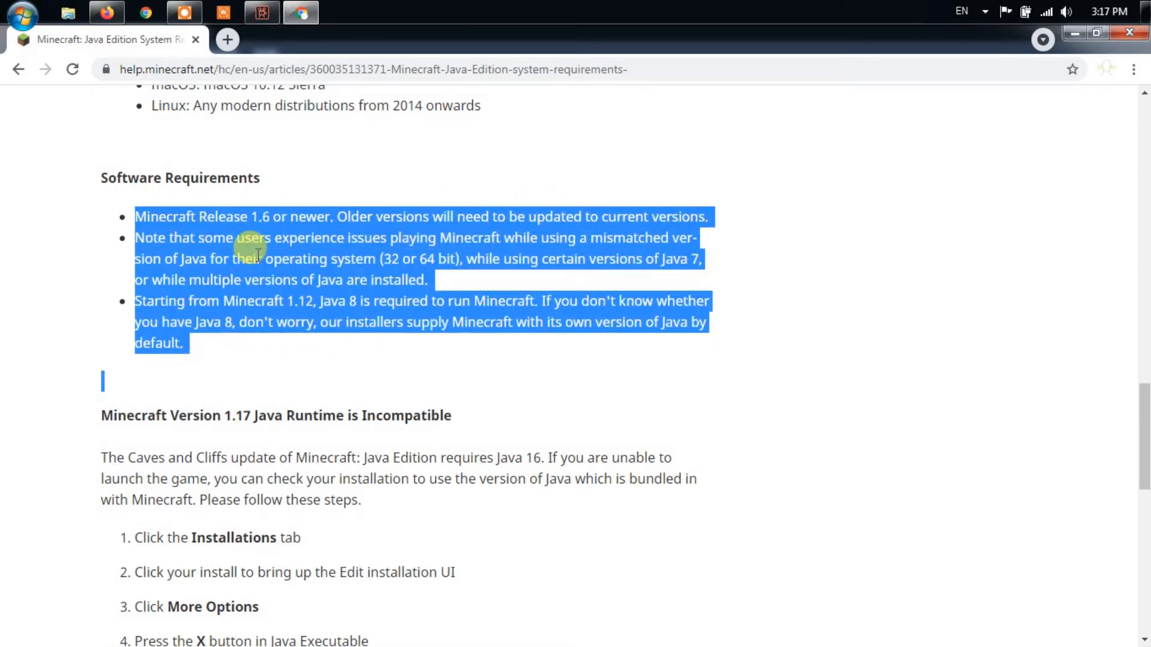
scroll(down, 3)
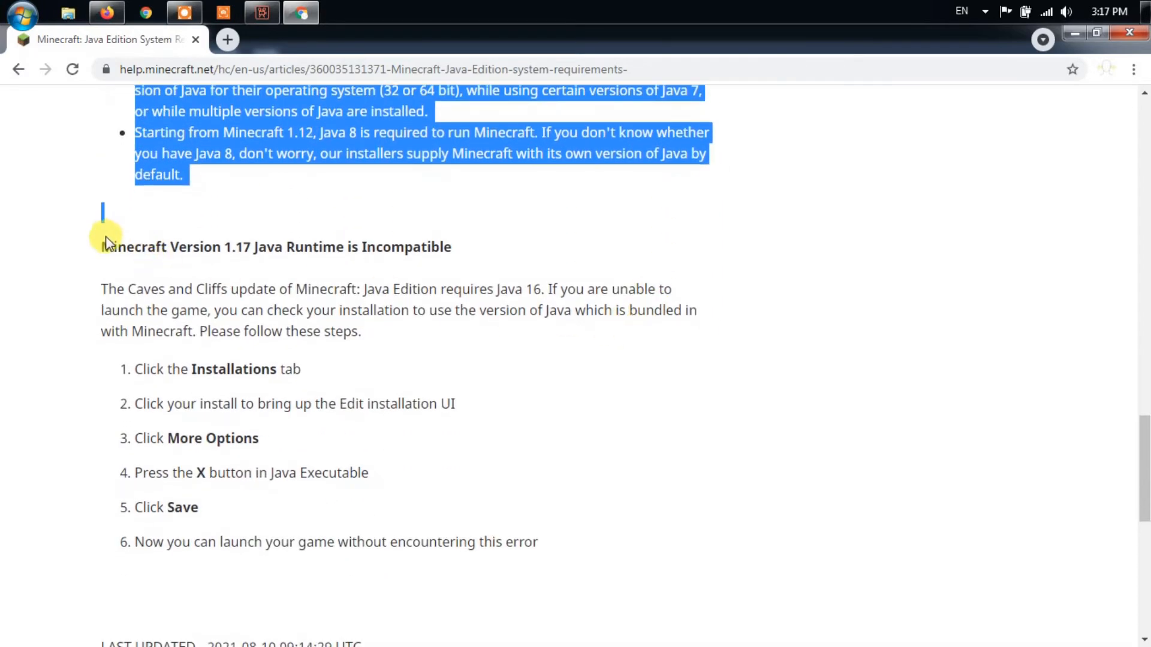